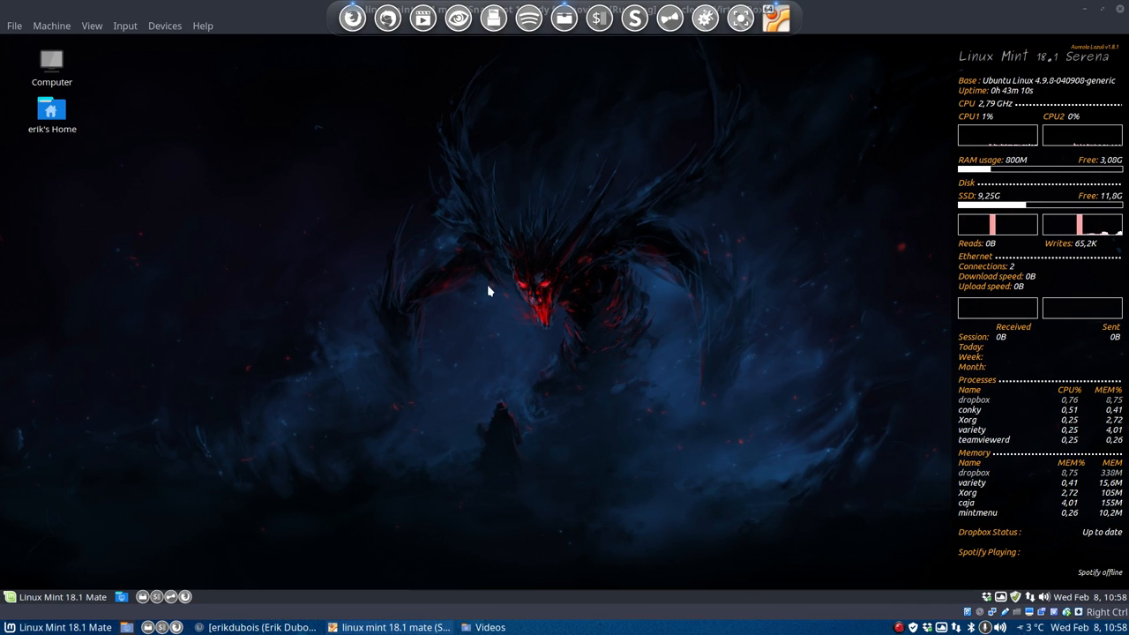
Switch the Linux Mint virtual machine to VirtualBox full-screen mode
{"action": "left_click", "coordinate": [91, 25]}
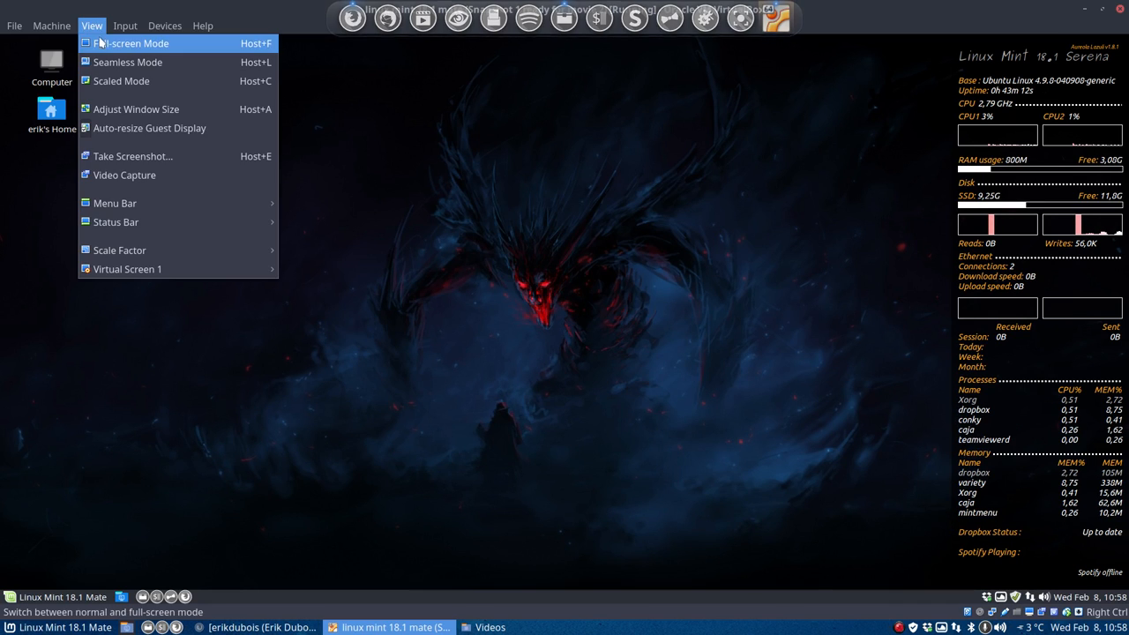
{"action": "left_click", "coordinate": [131, 42]}
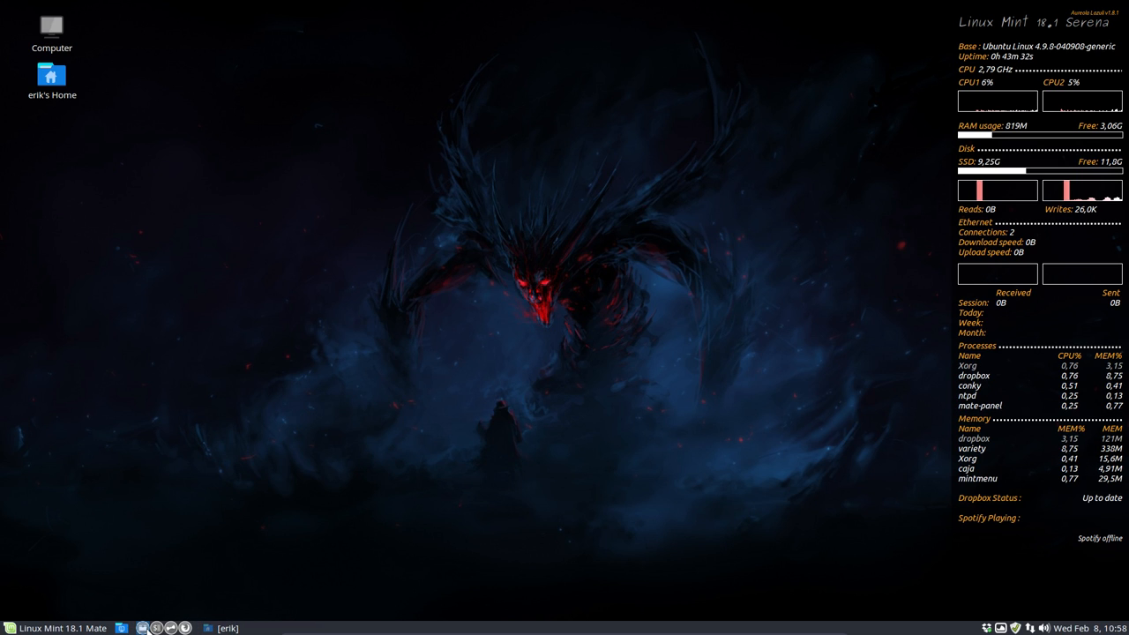
{"action": "mouse_move", "coordinate": [168, 628]}
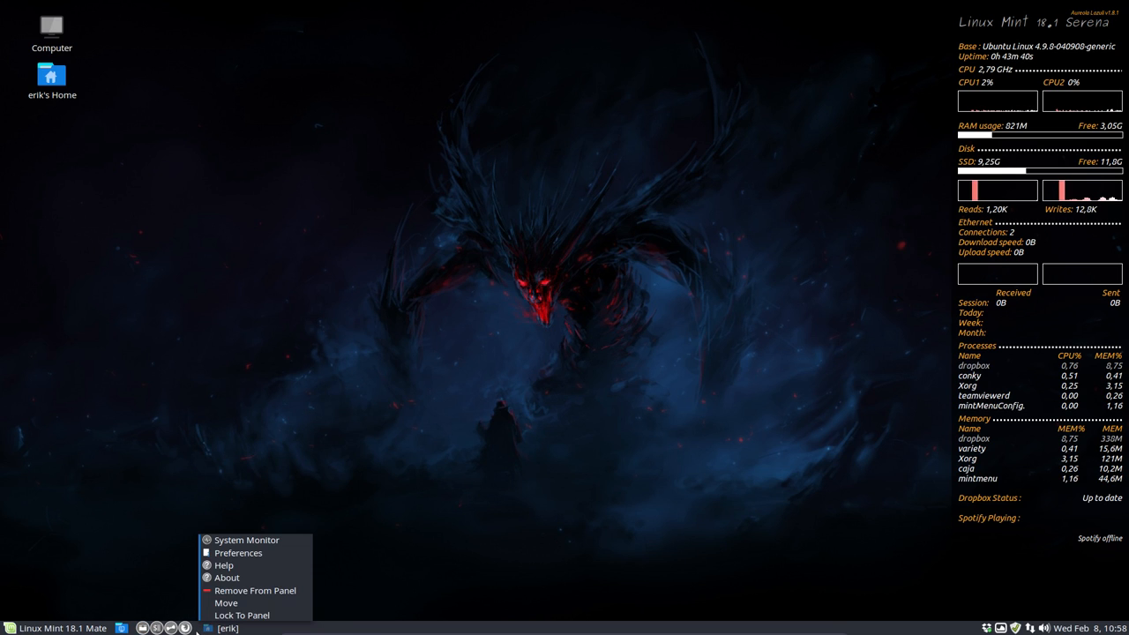
Bring up the Window List Preferences dialog from the bottom panel applet
{"action": "left_click", "coordinate": [238, 554]}
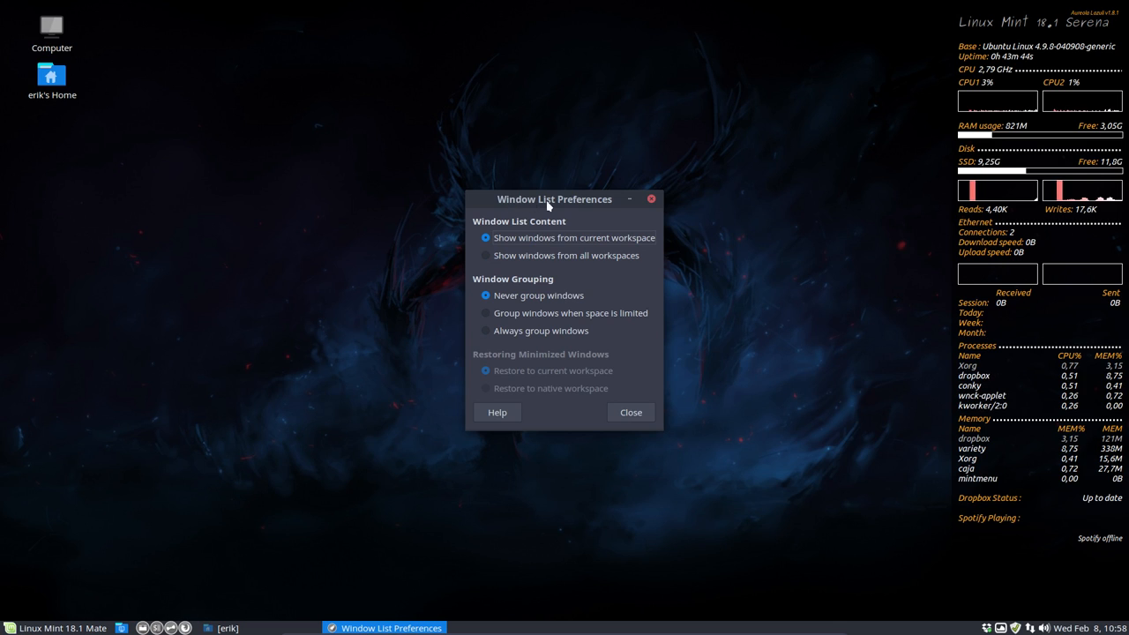
{"action": "mouse_move", "coordinate": [653, 197]}
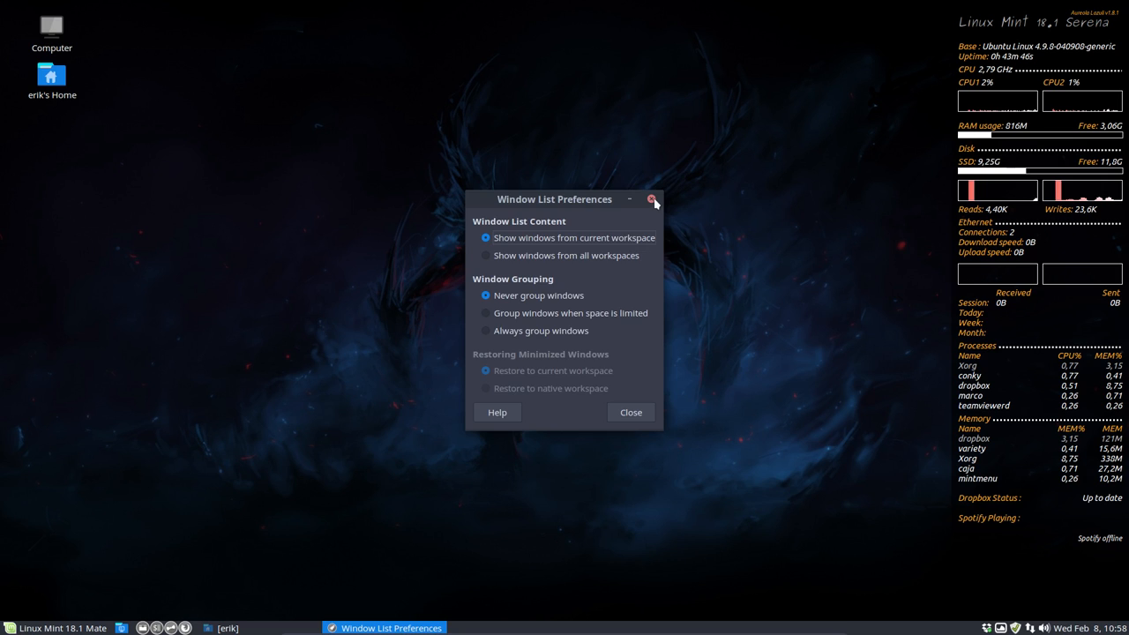
Add the Window List applet to the bottom panel via Add to Panel
{"action": "right_click", "coordinate": [565, 628]}
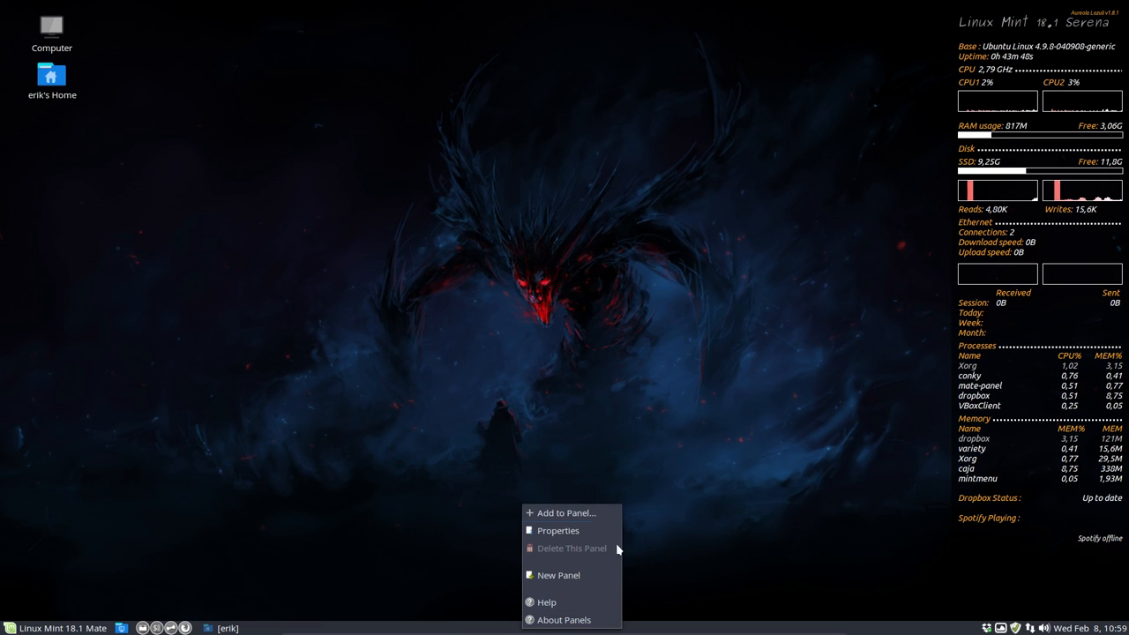
{"action": "left_click", "coordinate": [568, 511]}
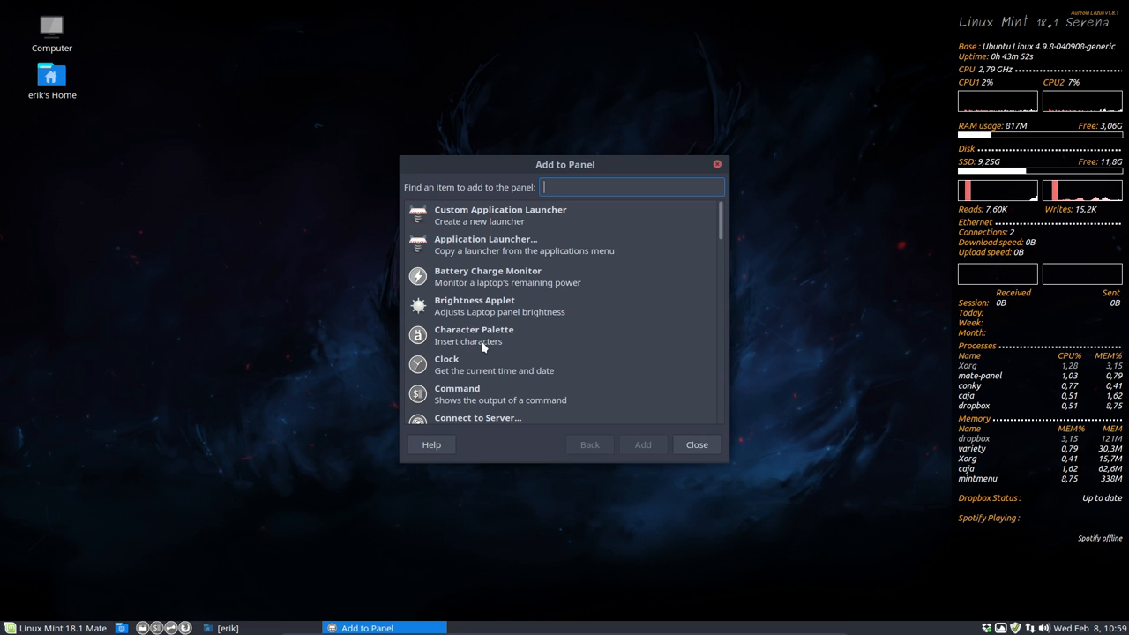
{"action": "scroll", "scroll_direction": "down", "scroll_amount": 3}
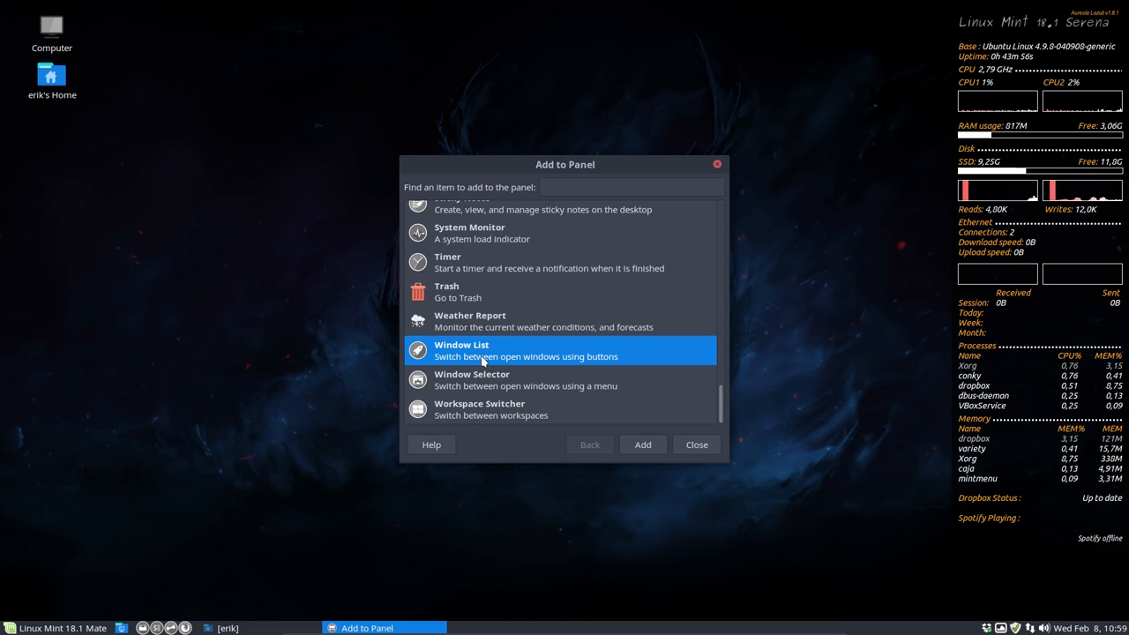
{"action": "mouse_move", "coordinate": [674, 392]}
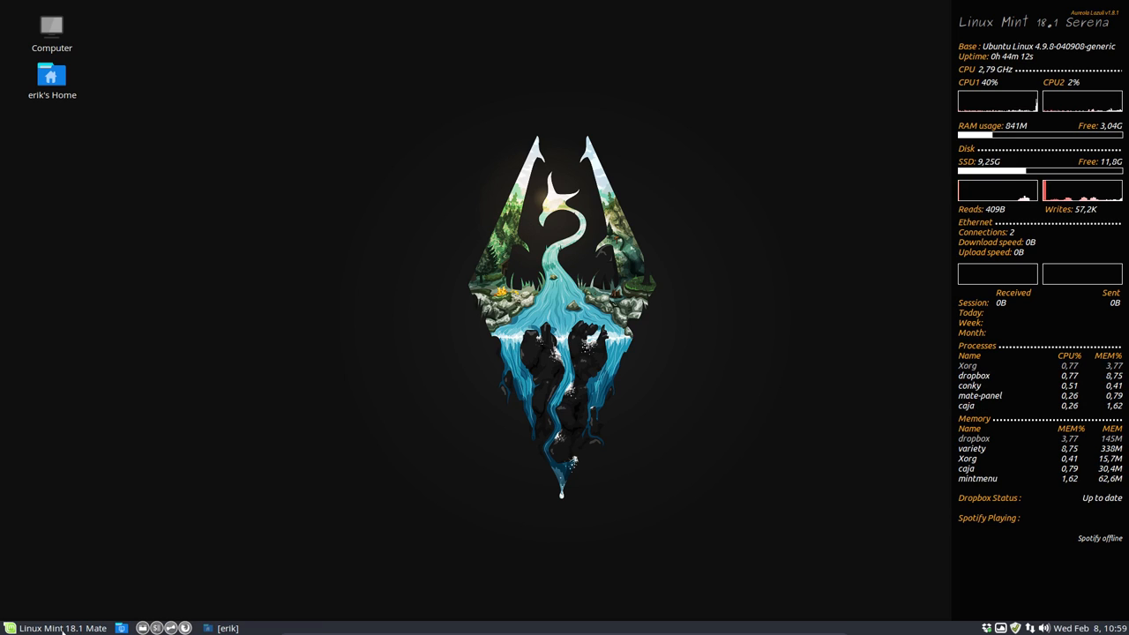
Add the Terminal entry from the Menu as a launcher on the bottom panel
{"action": "left_click", "coordinate": [62, 628]}
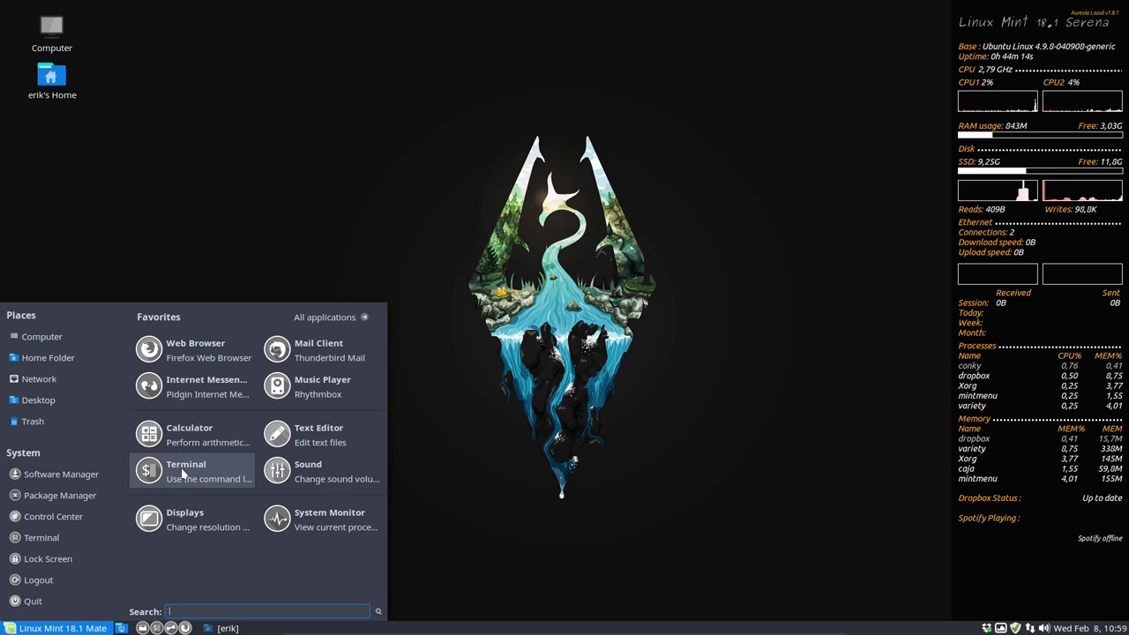
{"action": "right_click", "coordinate": [185, 469]}
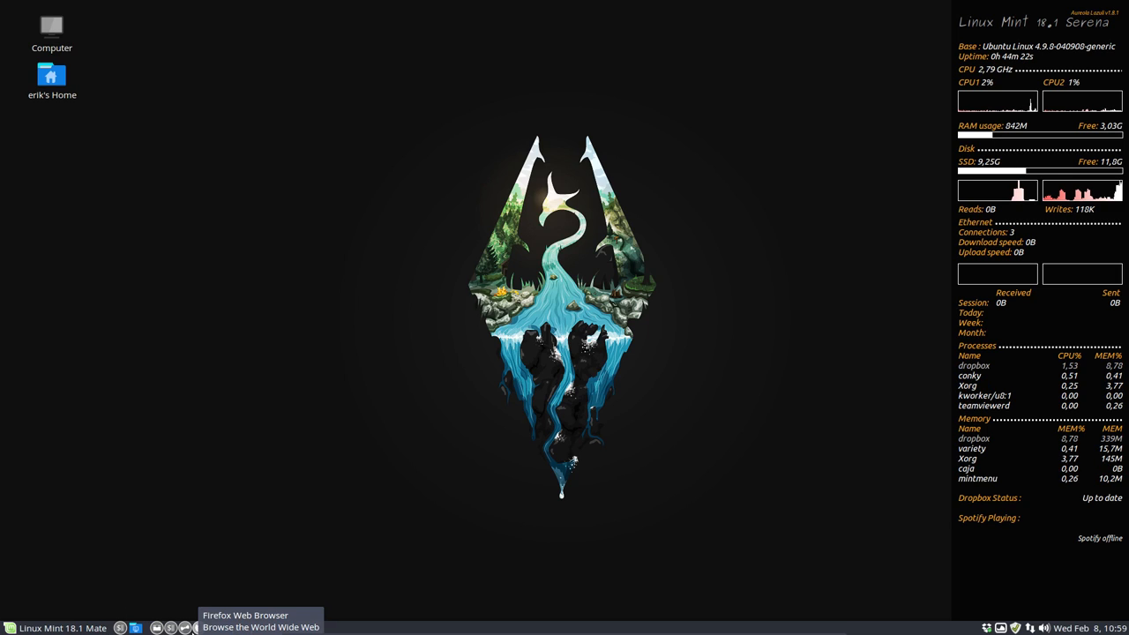
{"action": "right_click", "coordinate": [183, 628]}
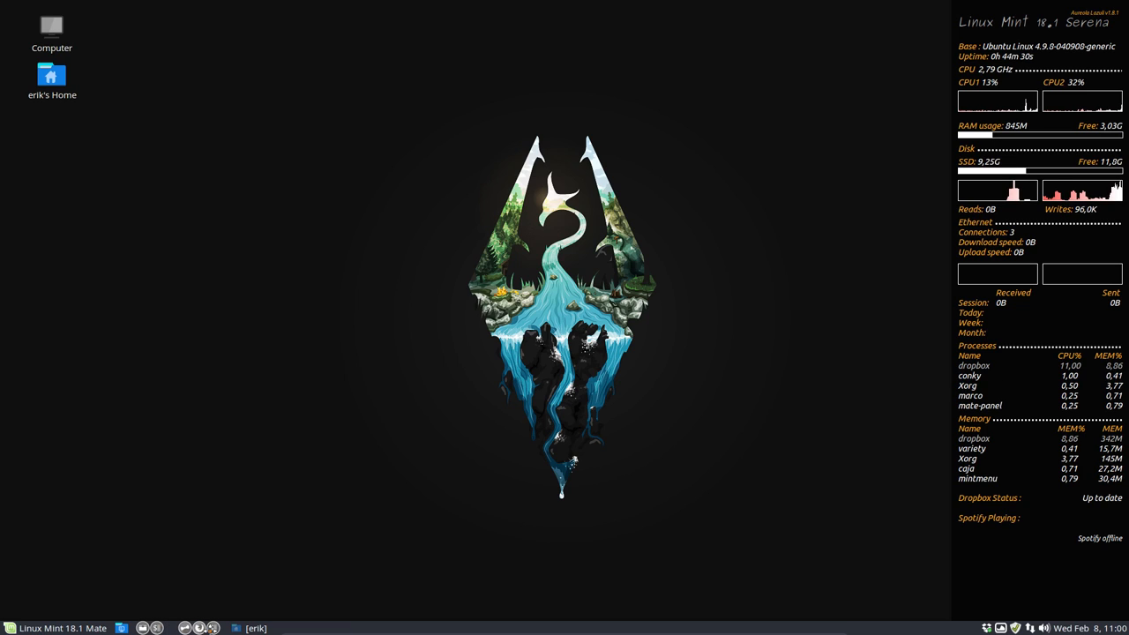
{"action": "mouse_move", "coordinate": [388, 628]}
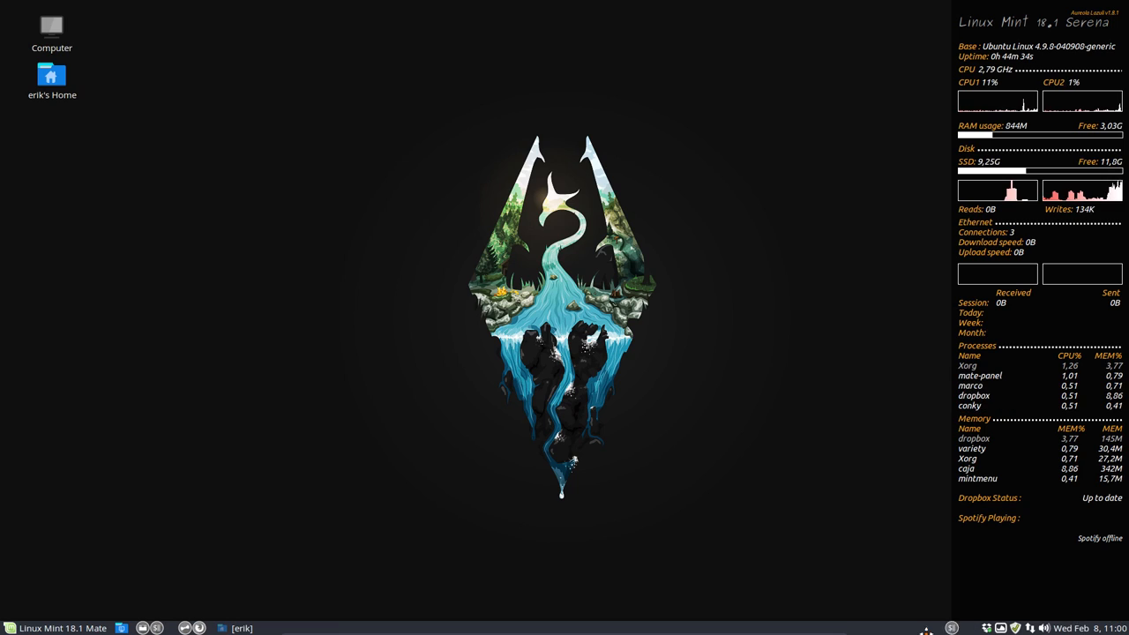
{"action": "mouse_move", "coordinate": [180, 628]}
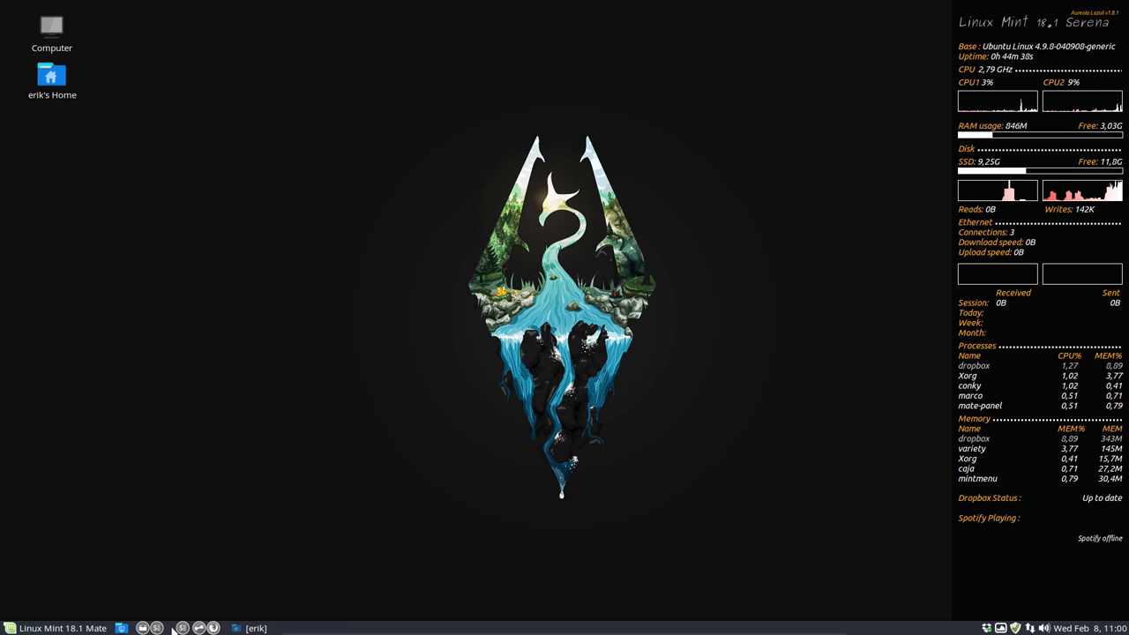
Move a panel launcher to a new spot on the bottom panel
{"action": "right_click", "coordinate": [173, 628]}
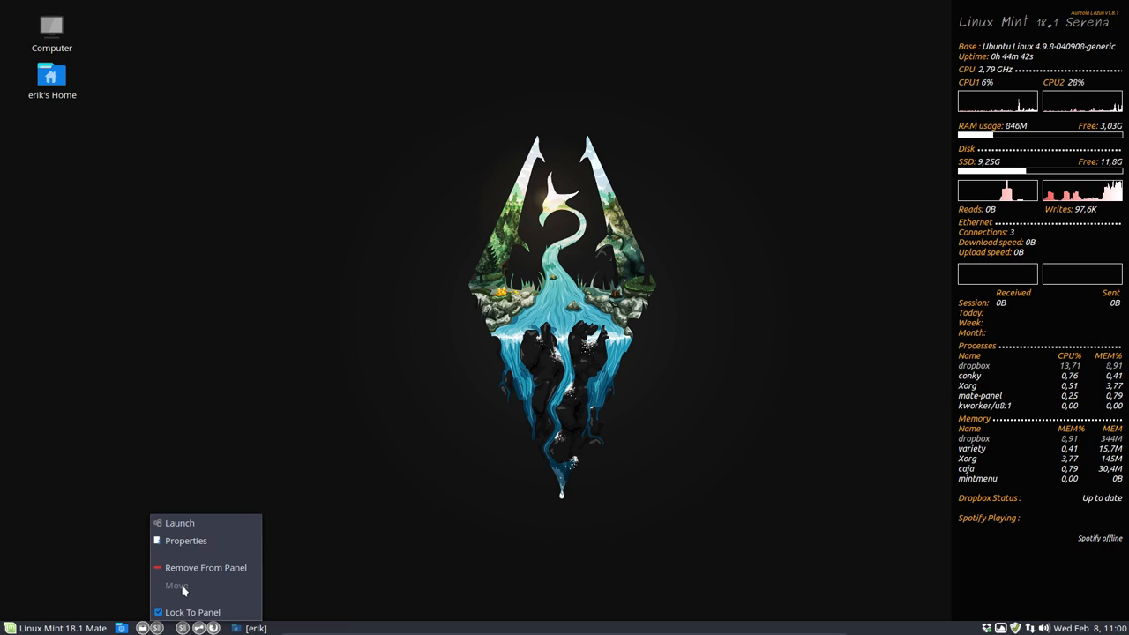
{"action": "mouse_move", "coordinate": [192, 612]}
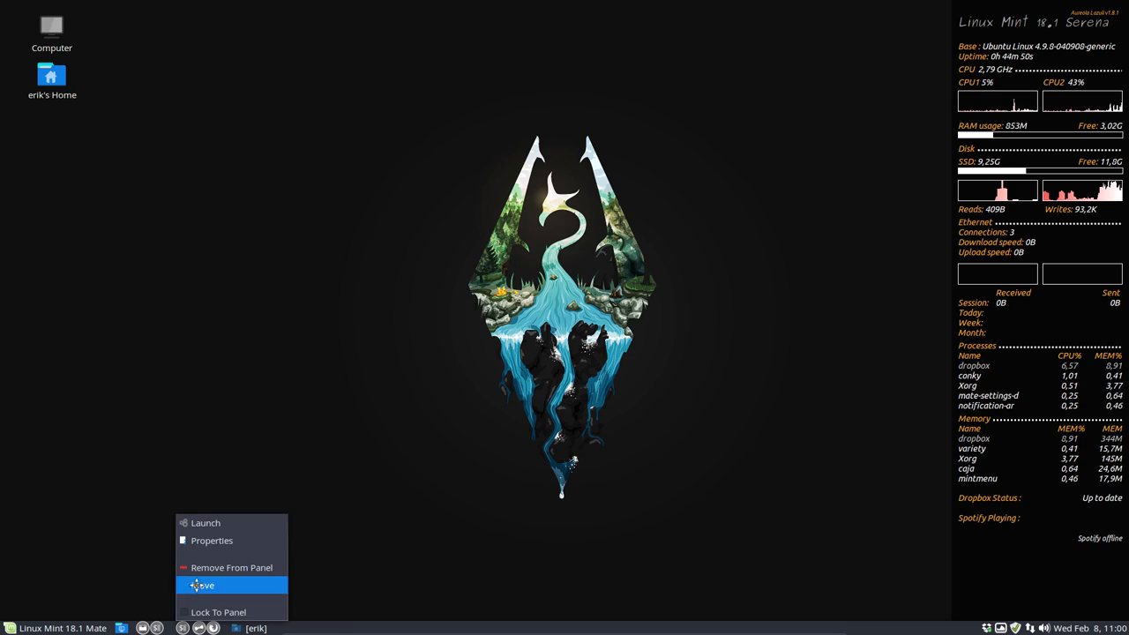
{"action": "mouse_move", "coordinate": [234, 611]}
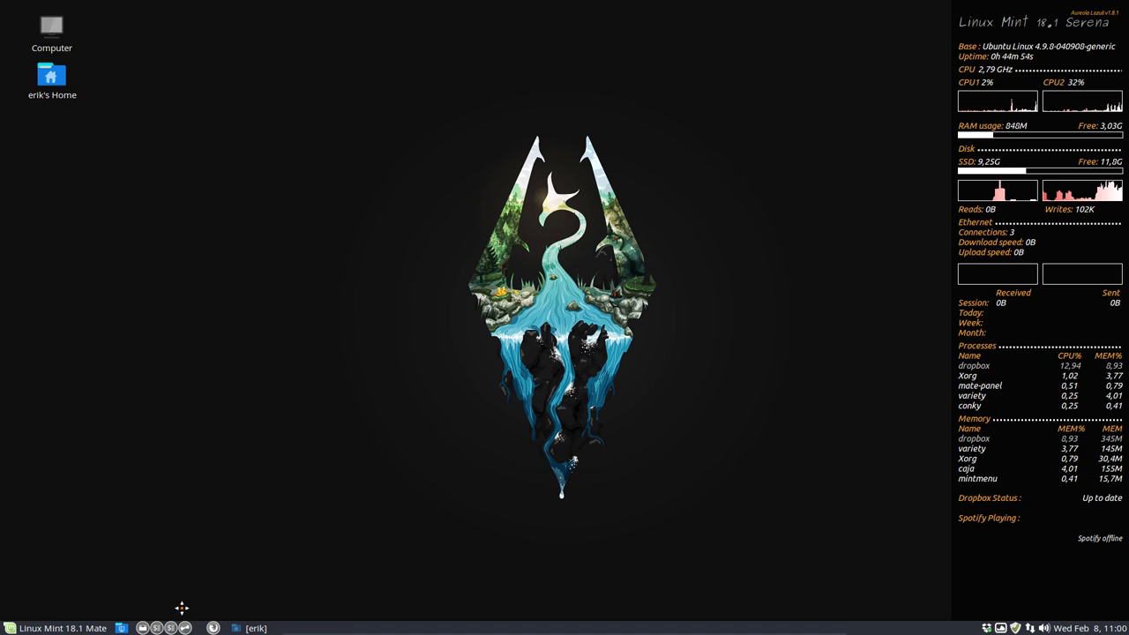
{"action": "right_click", "coordinate": [180, 609]}
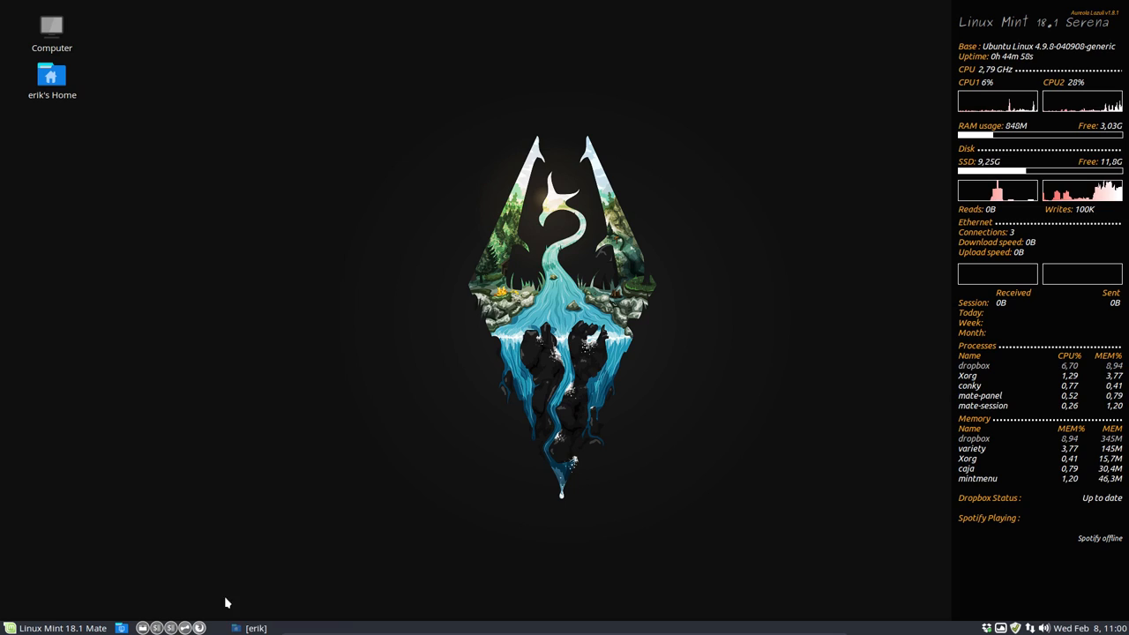
{"action": "right_click", "coordinate": [254, 628]}
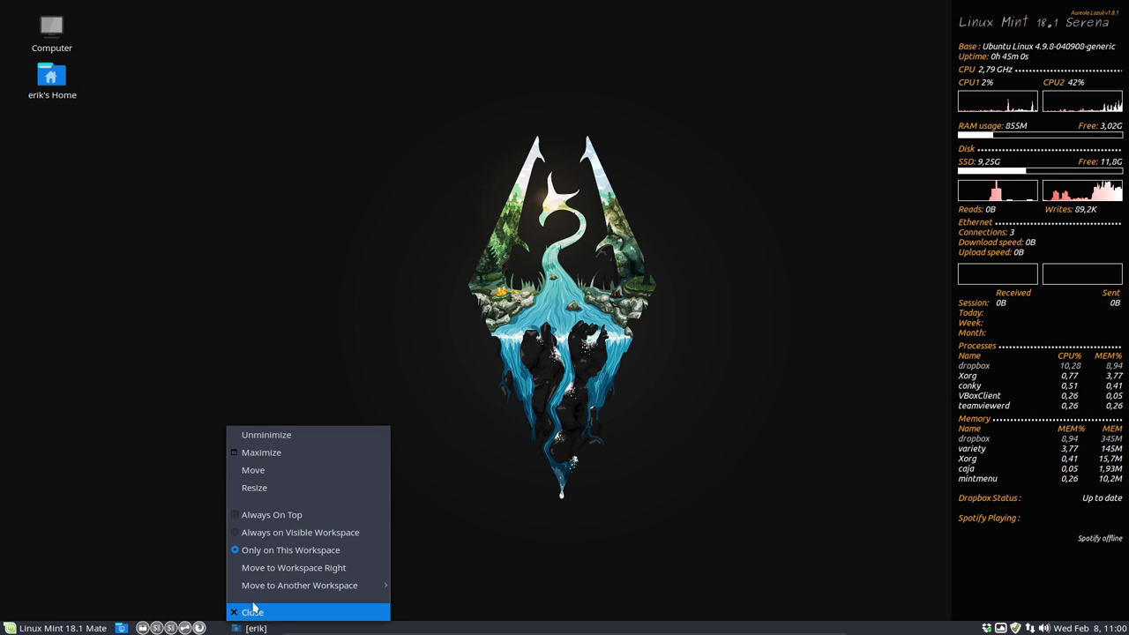
{"action": "left_click", "coordinate": [253, 610]}
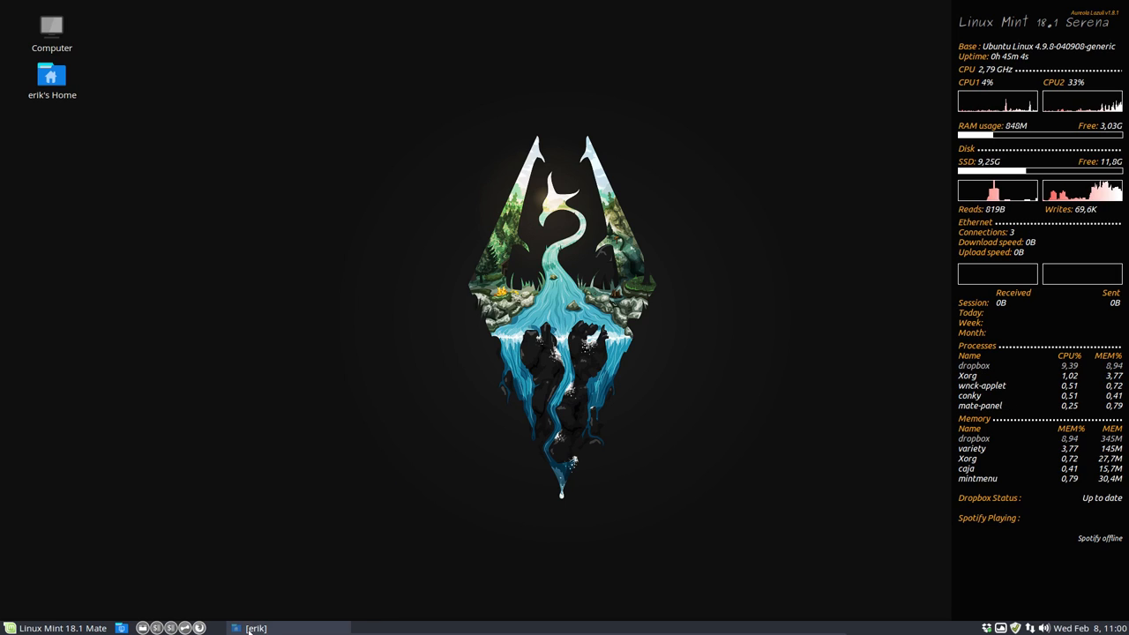
Bring up the Window List Preferences from the window list applet's options
{"action": "right_click", "coordinate": [256, 628]}
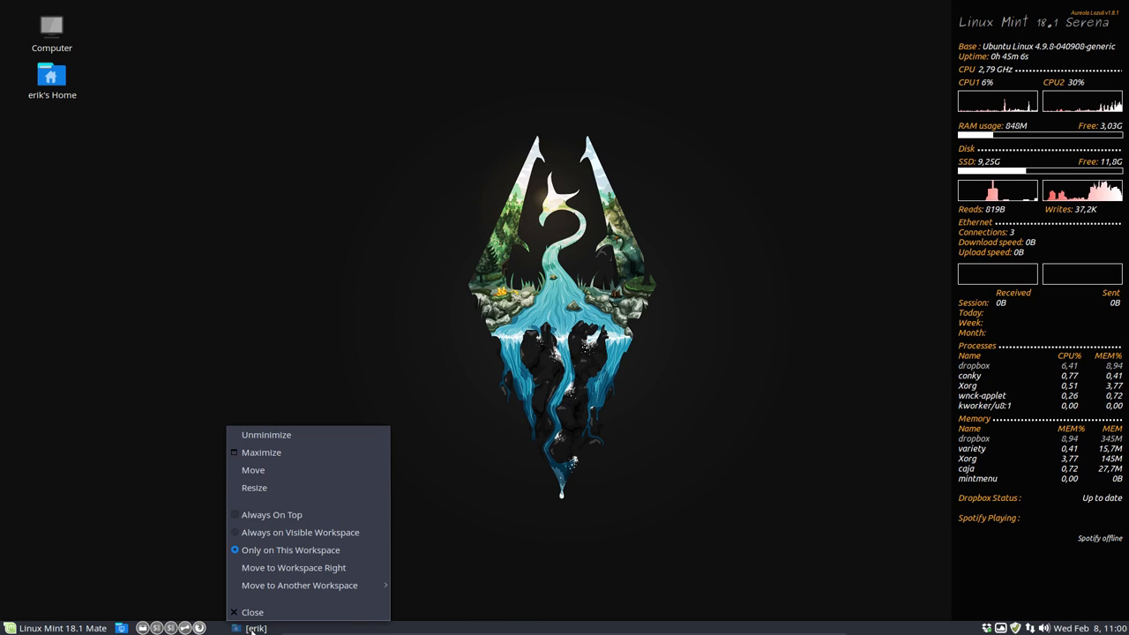
{"action": "left_click", "coordinate": [221, 628]}
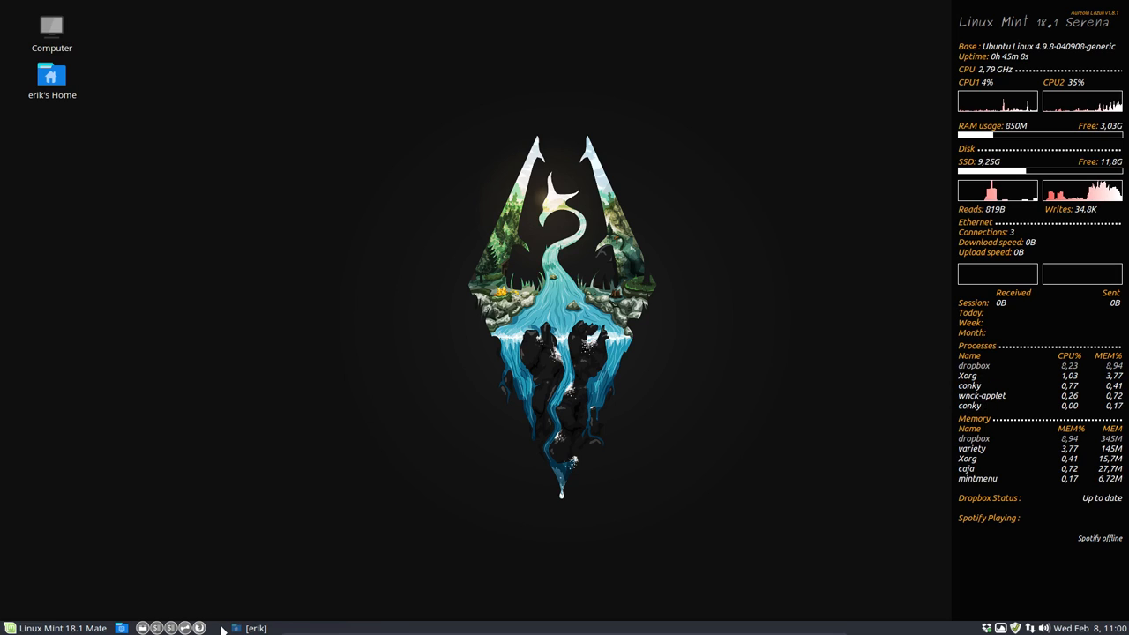
{"action": "right_click", "coordinate": [197, 627]}
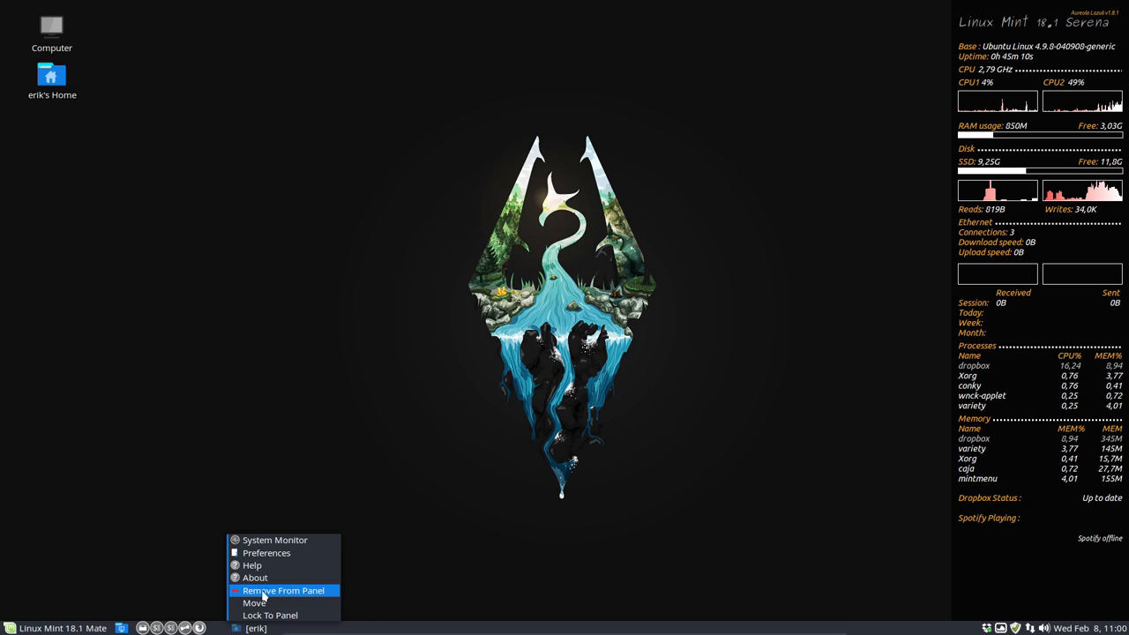
{"action": "left_click", "coordinate": [266, 554]}
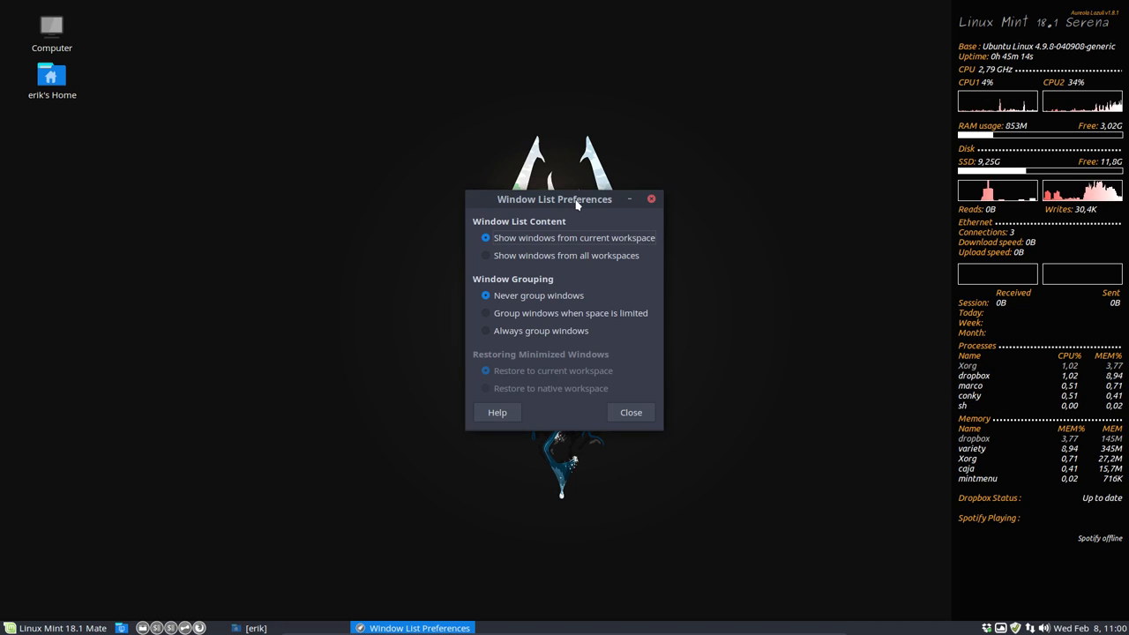
Close Window List Preferences, leaving Firefox and the home folder listed in the panel
{"action": "left_click", "coordinate": [631, 413]}
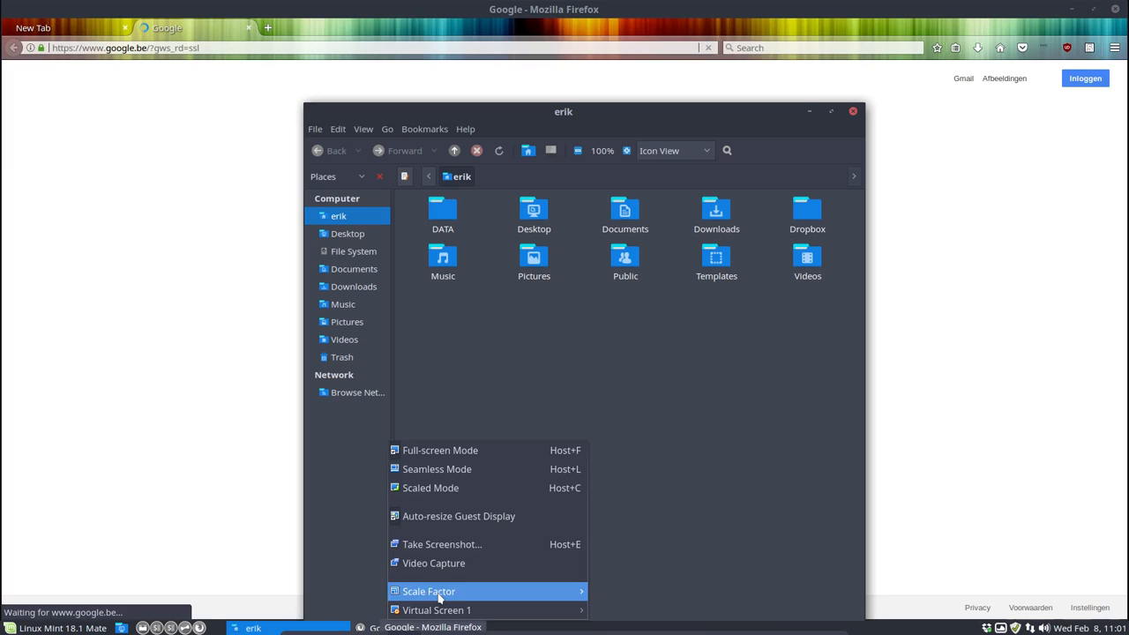
Close the home folder window, leaving Firefox on the Google Belgium page
{"action": "left_click", "coordinate": [731, 469]}
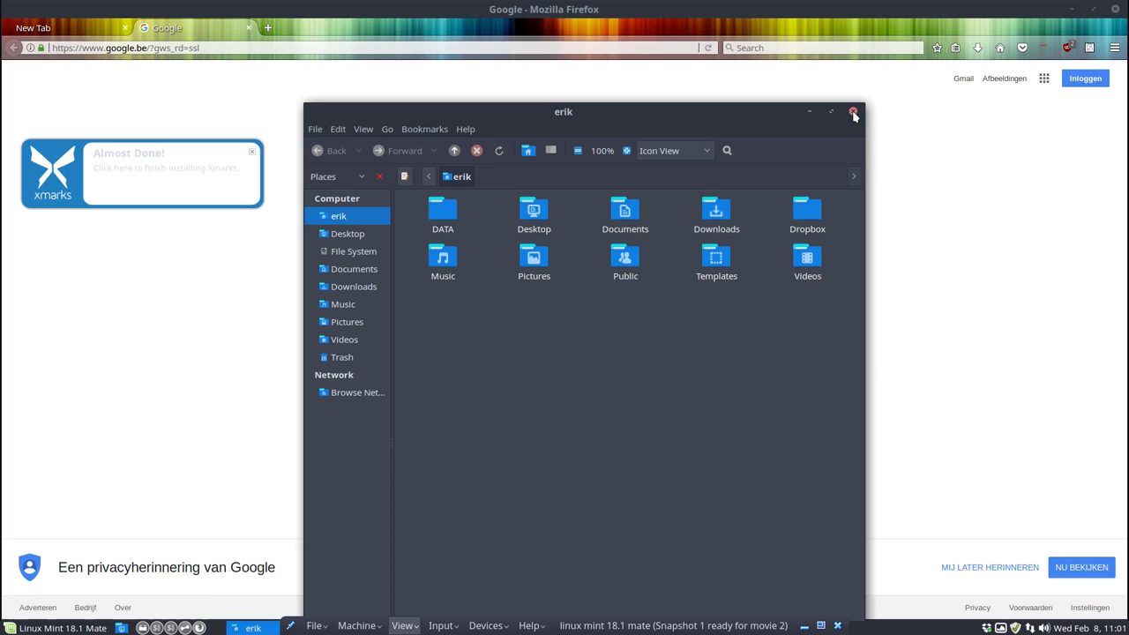
{"action": "left_click", "coordinate": [853, 113]}
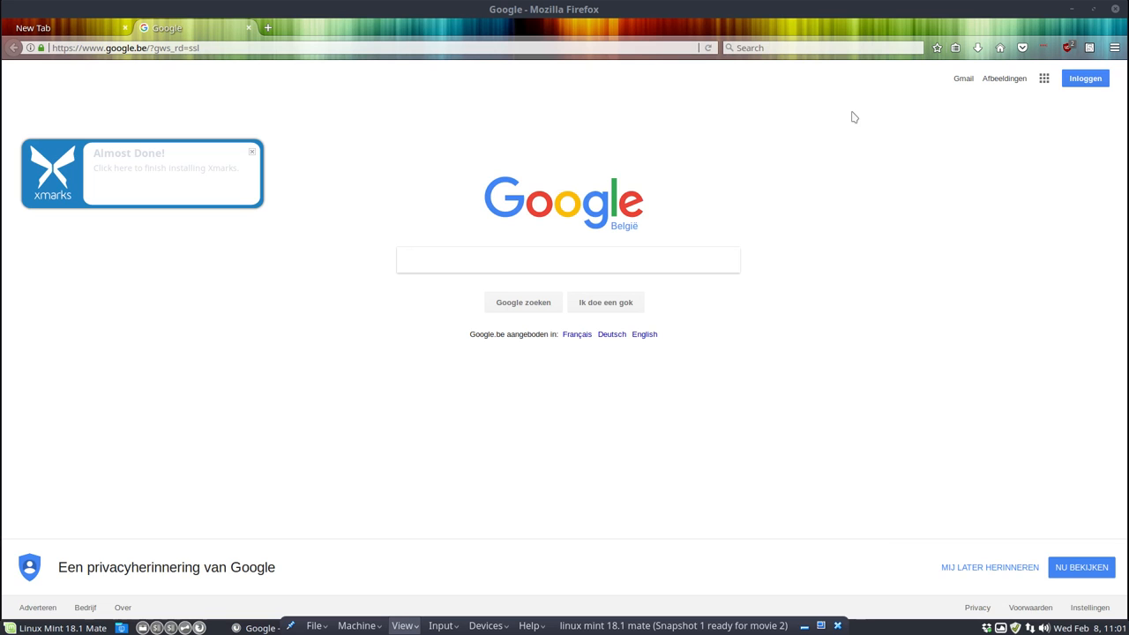